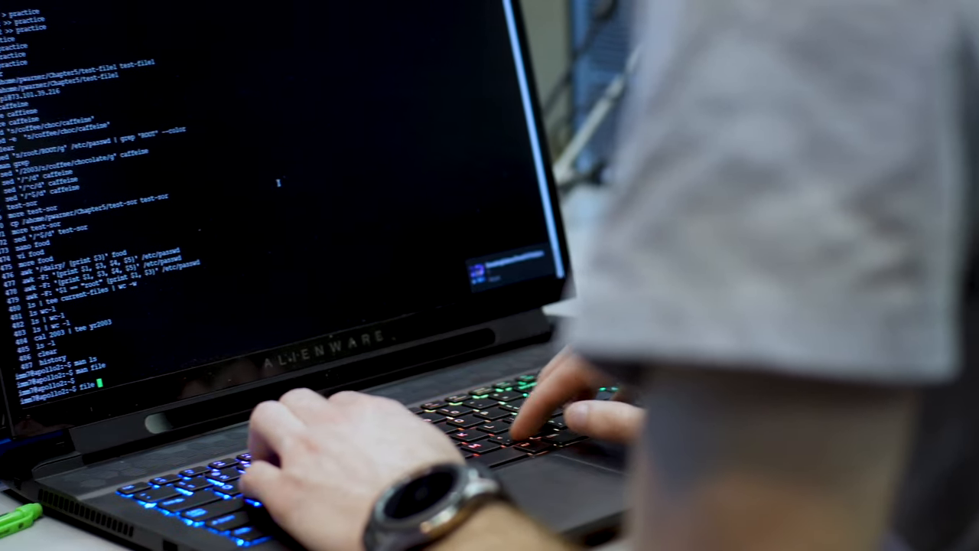
type("file etc/")
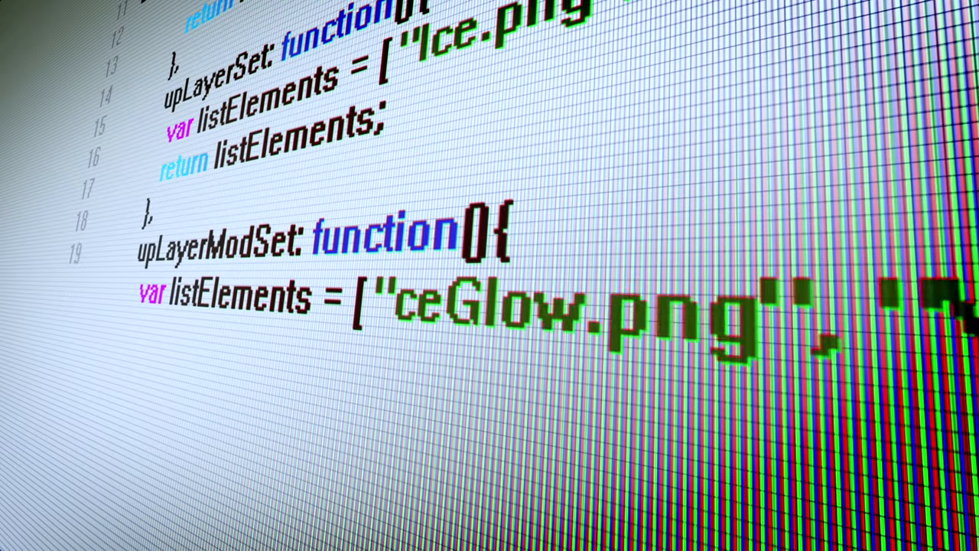
scroll("down", 3)
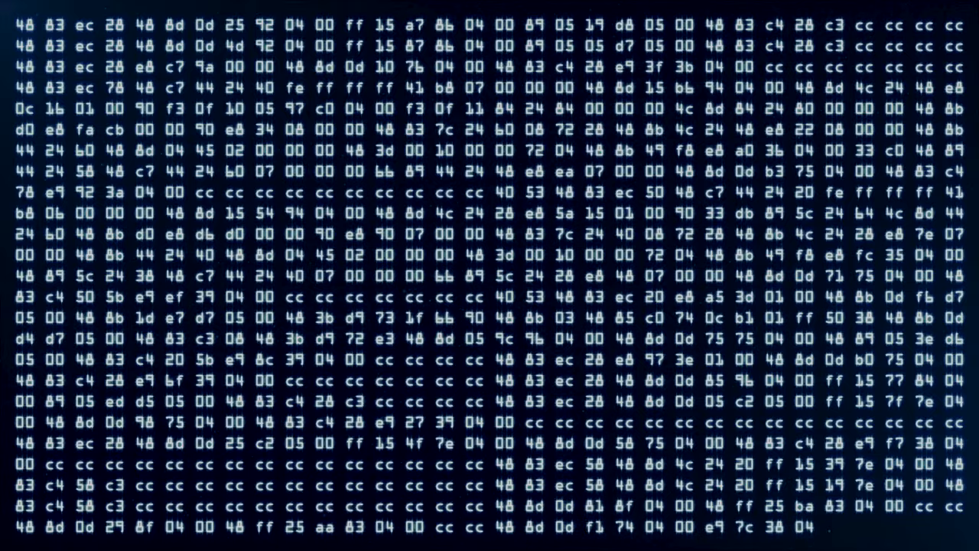
scroll("down", 3)
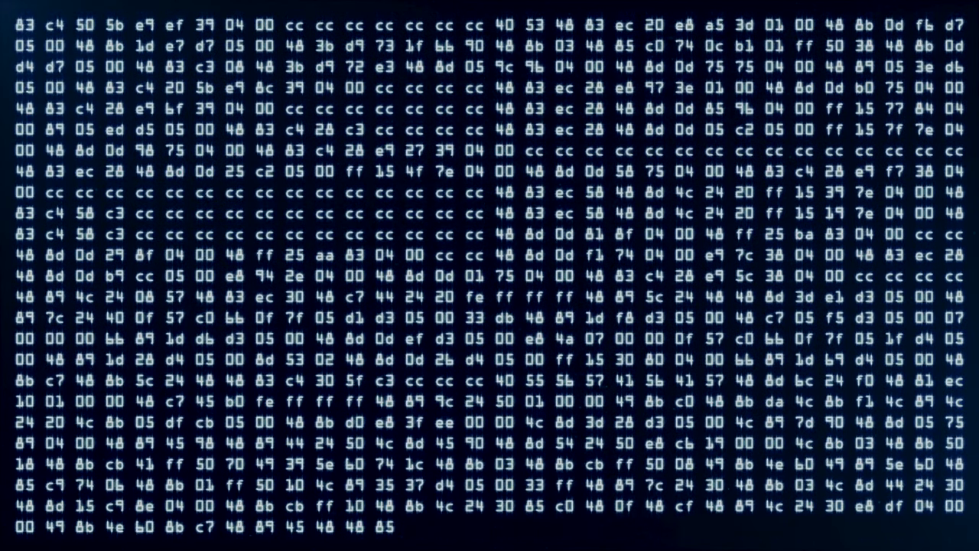